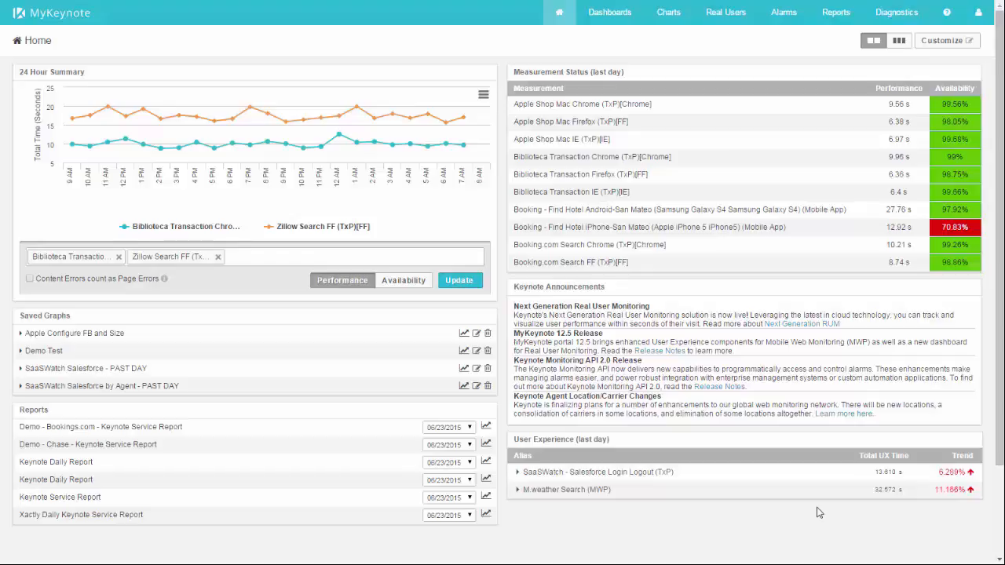
Step: Open the Real Users dropdown in the top navigation bar
click(725, 12)
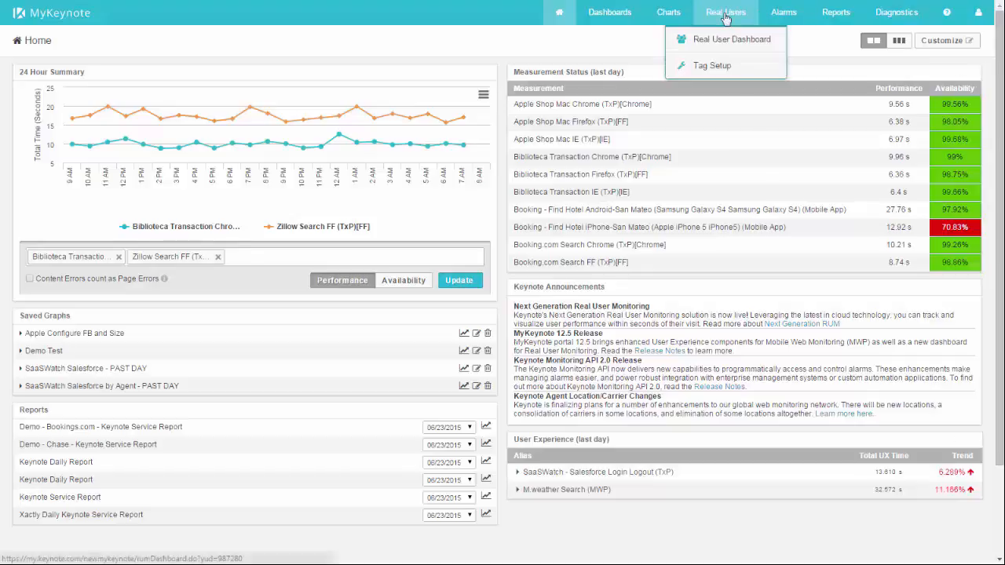
Step: Visit Real Users > Tag Setup for the tracking script, then open Real User Dashboard
click(711, 65)
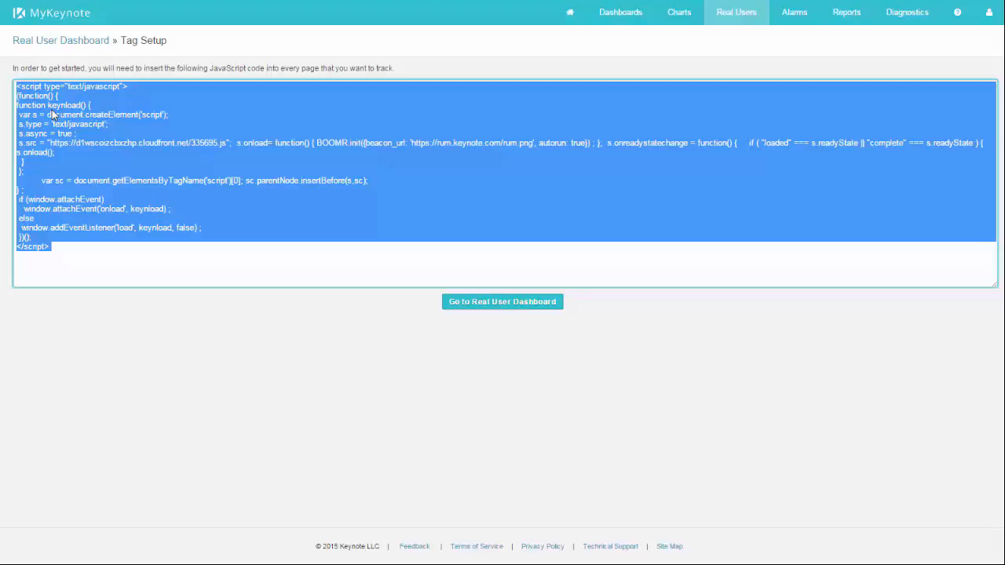
mouse_move(735, 16)
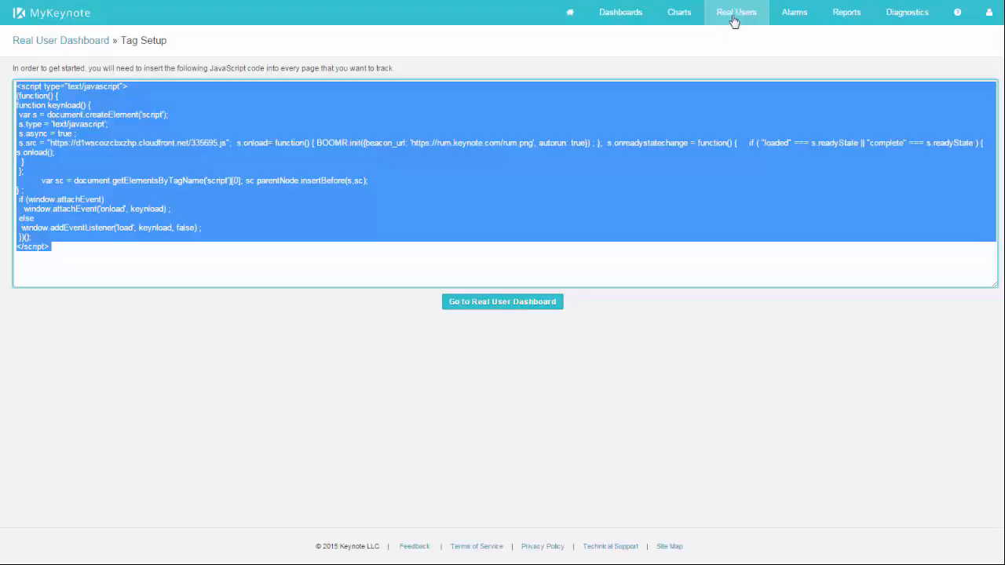
click(736, 12)
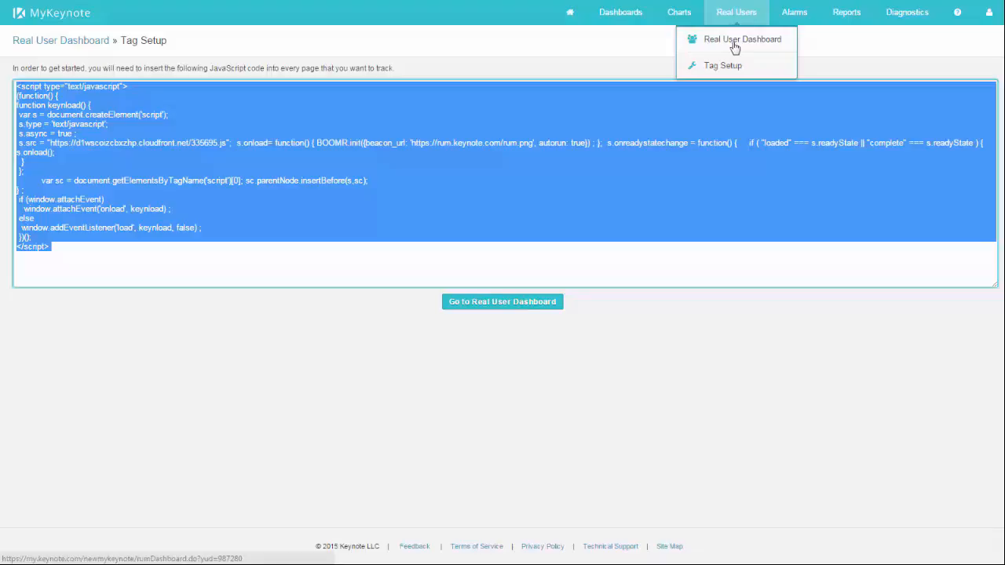
mouse_move(741, 39)
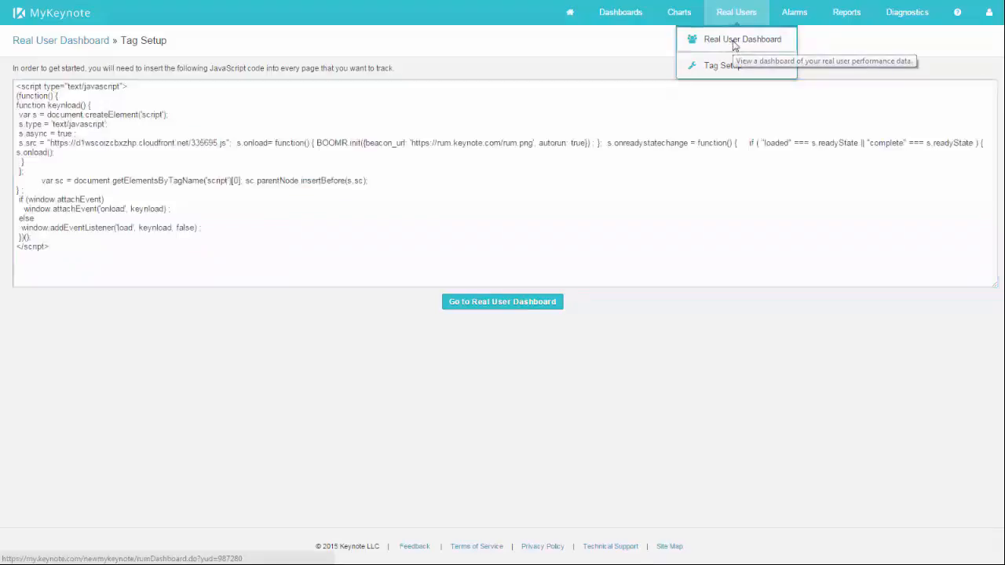
click(742, 39)
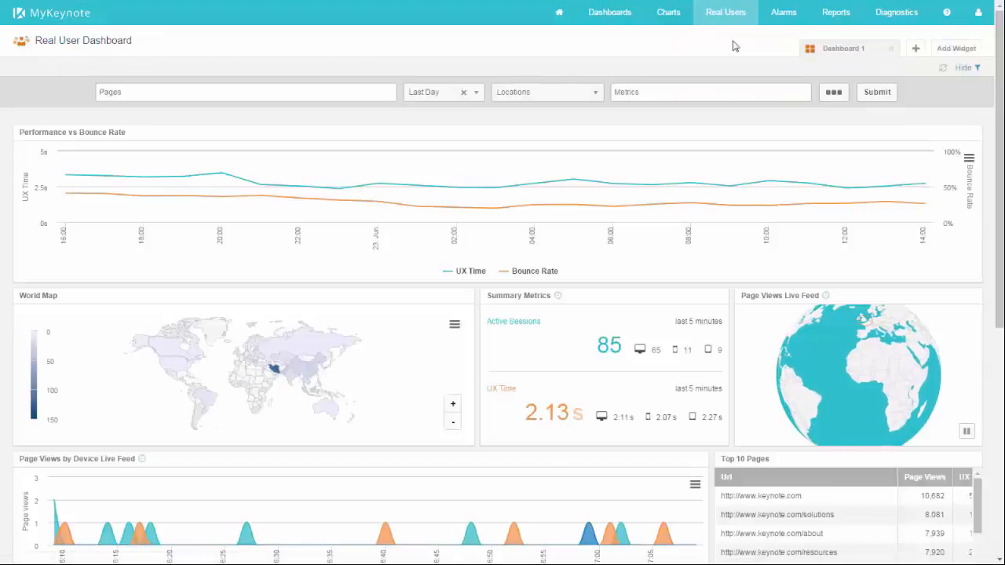